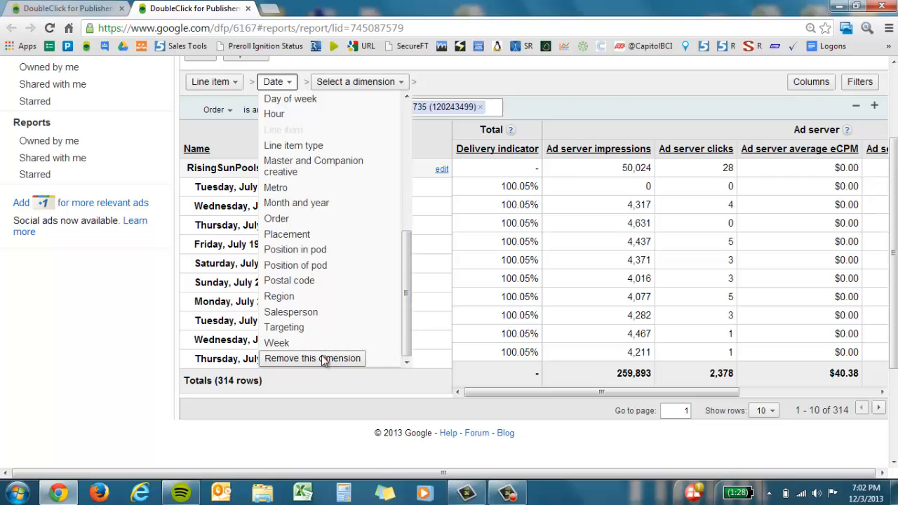
# Drop the Date dimension, keeping only Line item, and rerun the report.
pyautogui.click(312, 358)
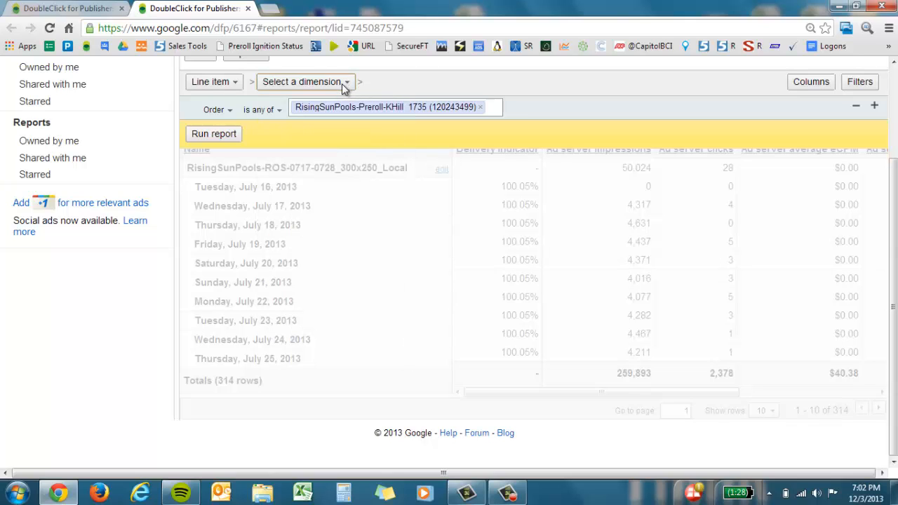
pyautogui.click(214, 133)
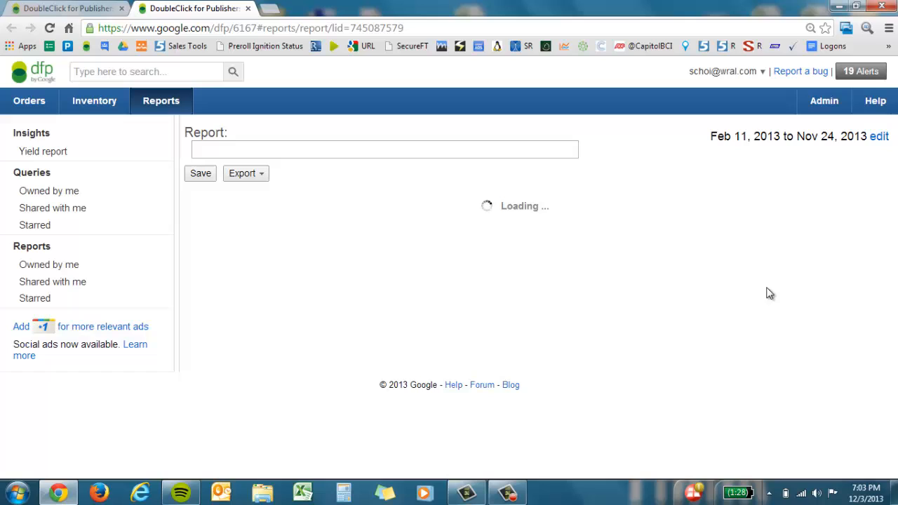